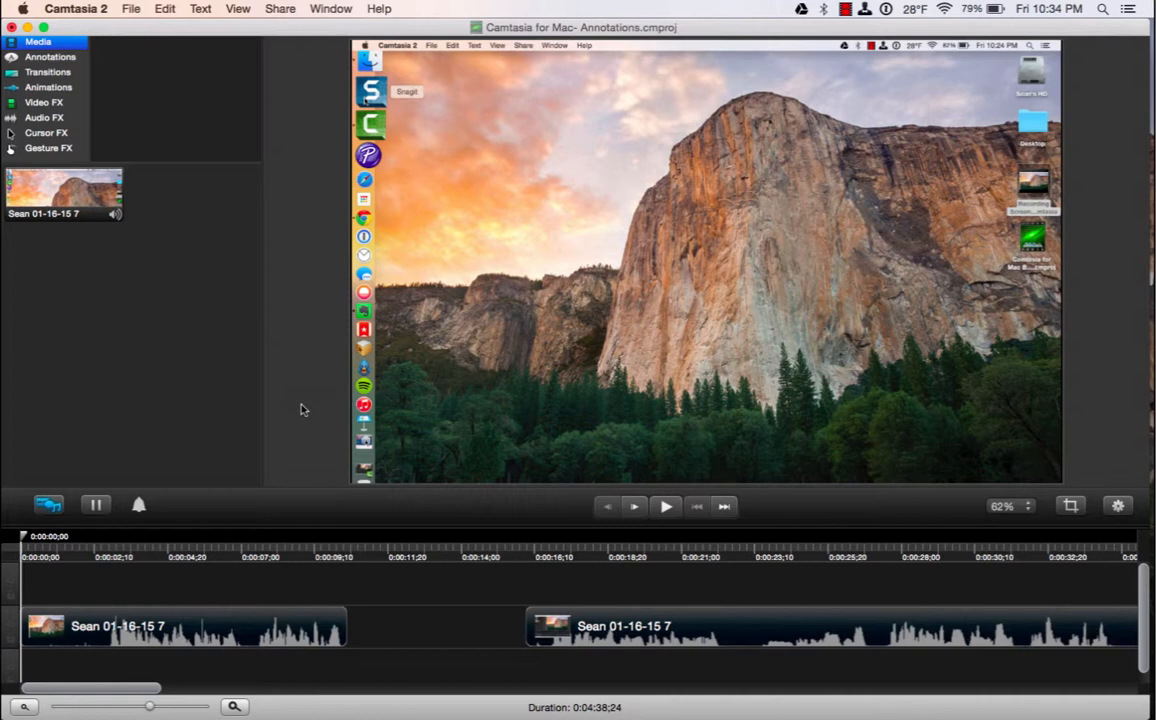
{"action": "mouse_move", "coordinate": [298, 388]}
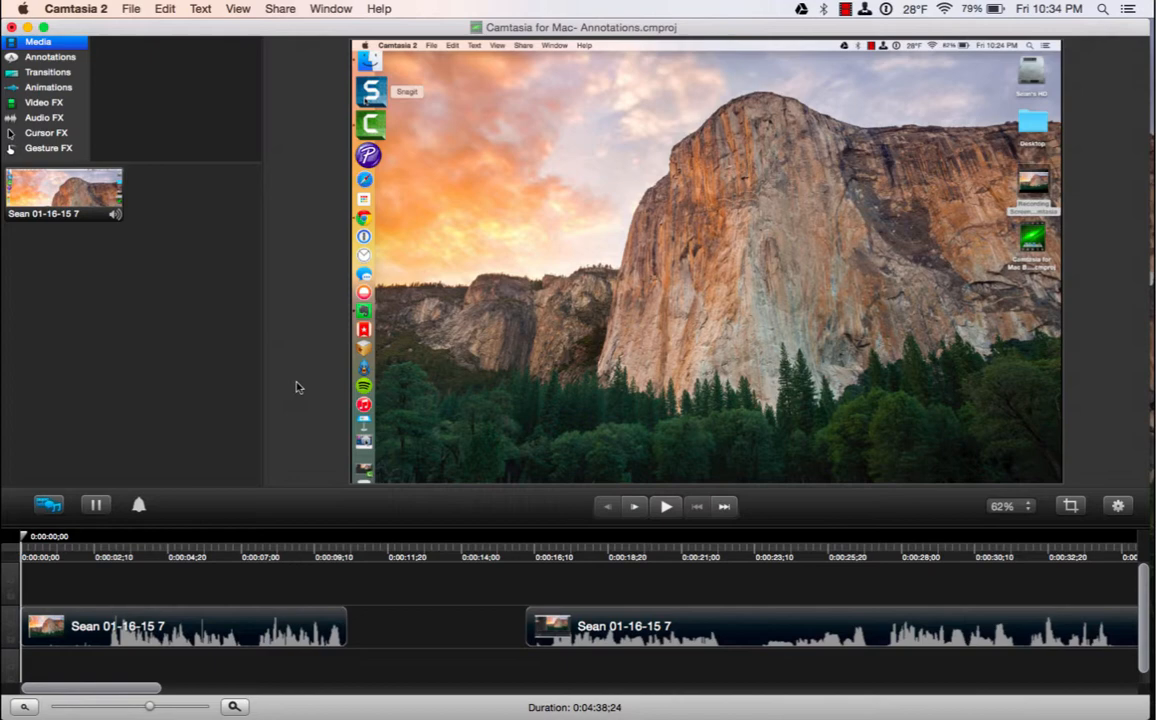
{"action": "mouse_move", "coordinate": [62, 82]}
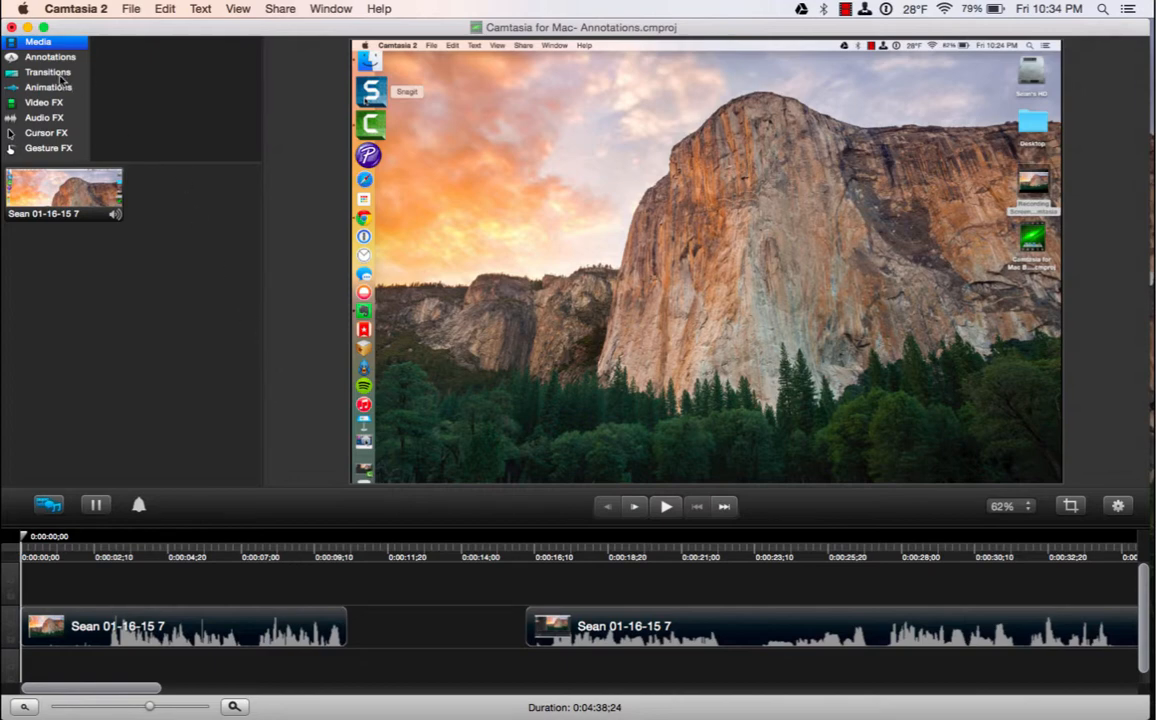
- Show the Transitions library with Fade, Fly, Rotate, Slide and Zoom effects
{"action": "left_click", "coordinate": [48, 72]}
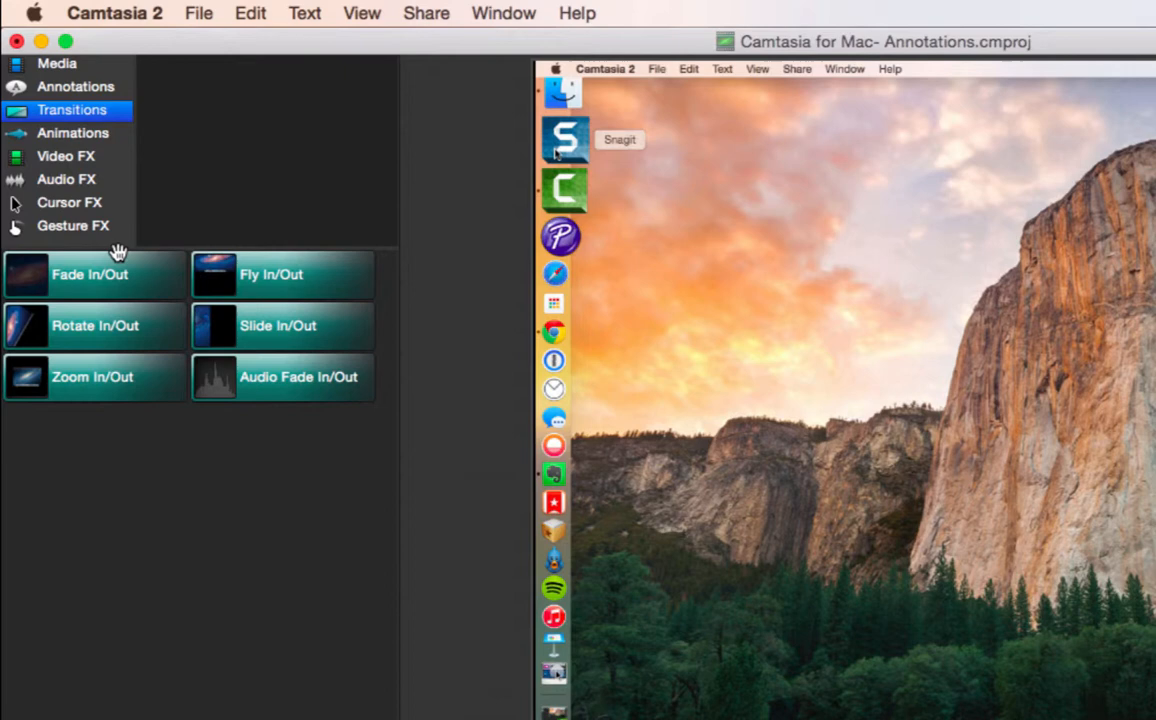
{"action": "mouse_move", "coordinate": [160, 376]}
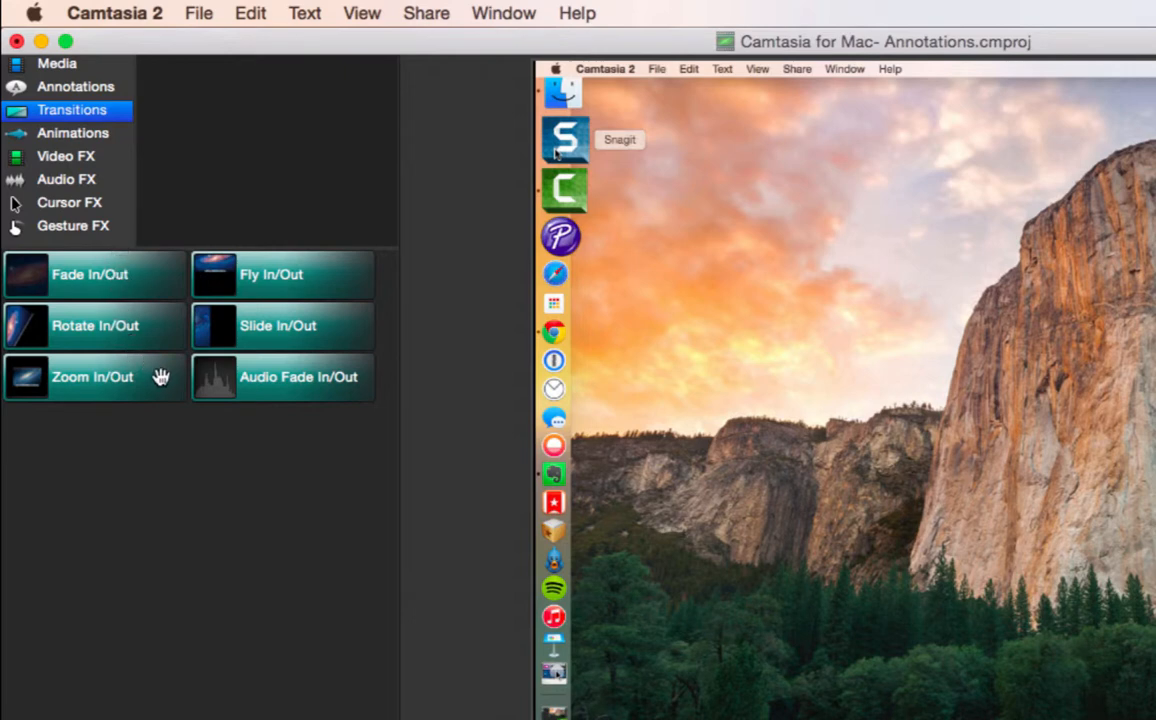
{"action": "mouse_move", "coordinate": [276, 560]}
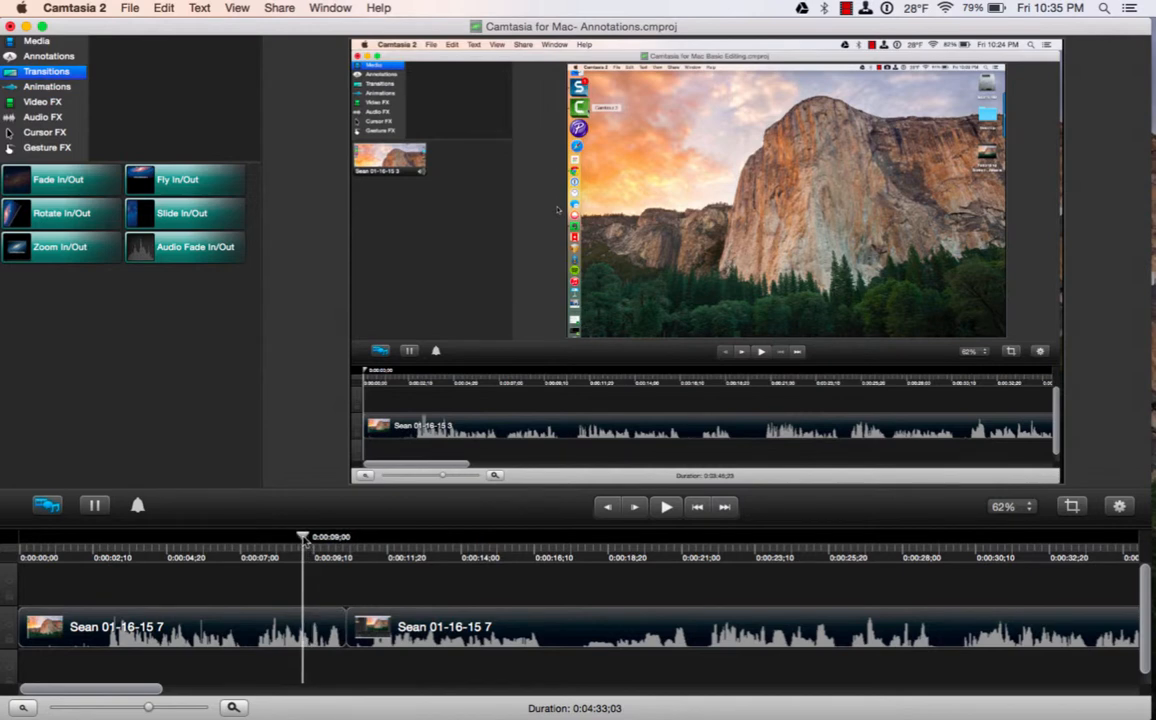
- Place a Fade In/Out transition at the join between the two clips
{"action": "left_click", "coordinate": [58, 180]}
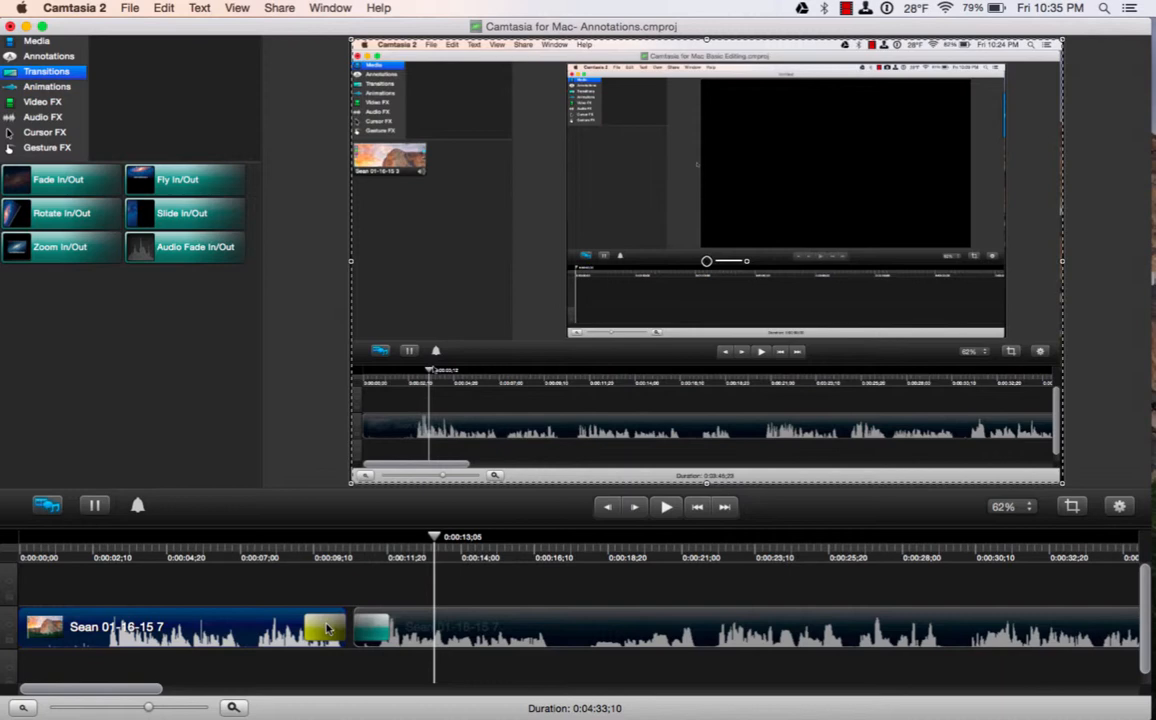
{"action": "mouse_move", "coordinate": [310, 628]}
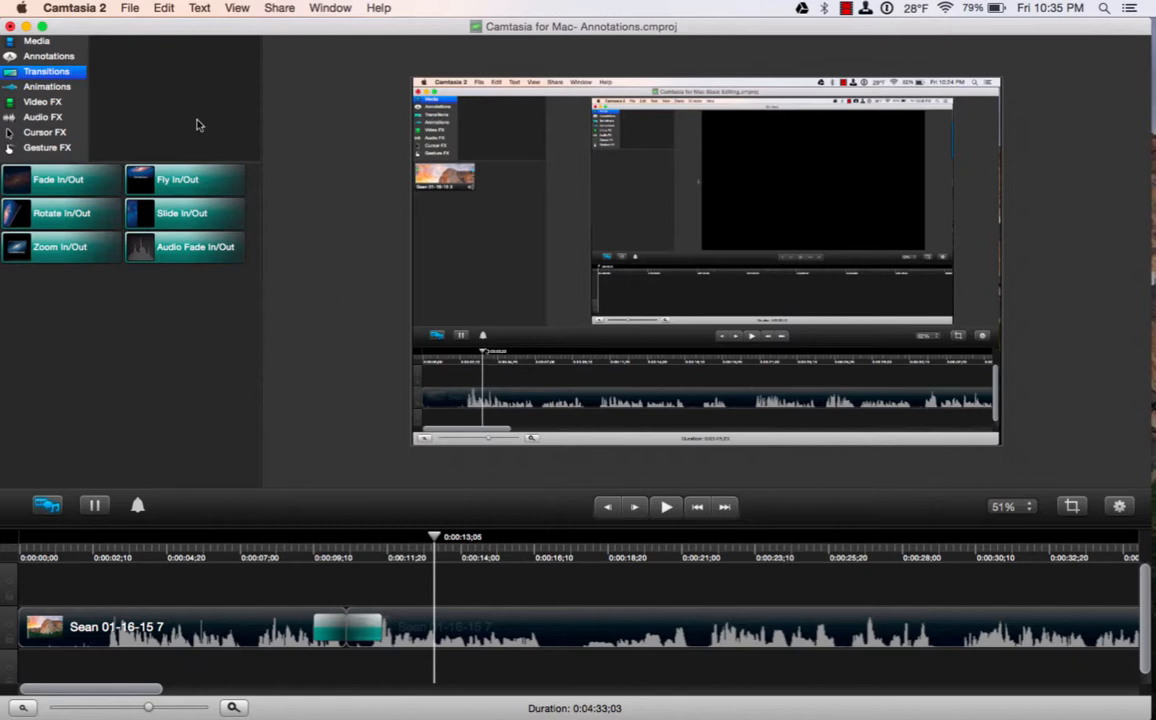
- Add a Zoom In animation to the second clip after the fade and preview playback through the join
{"action": "left_click", "coordinate": [48, 86]}
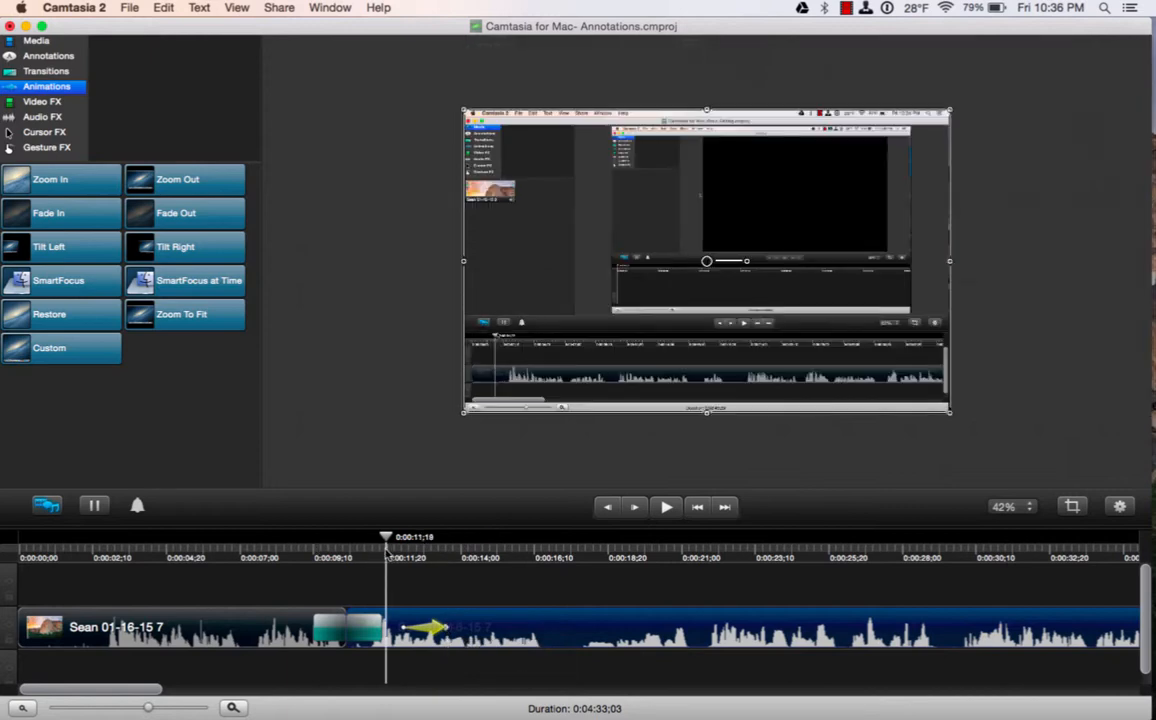
{"action": "left_click", "coordinate": [666, 506]}
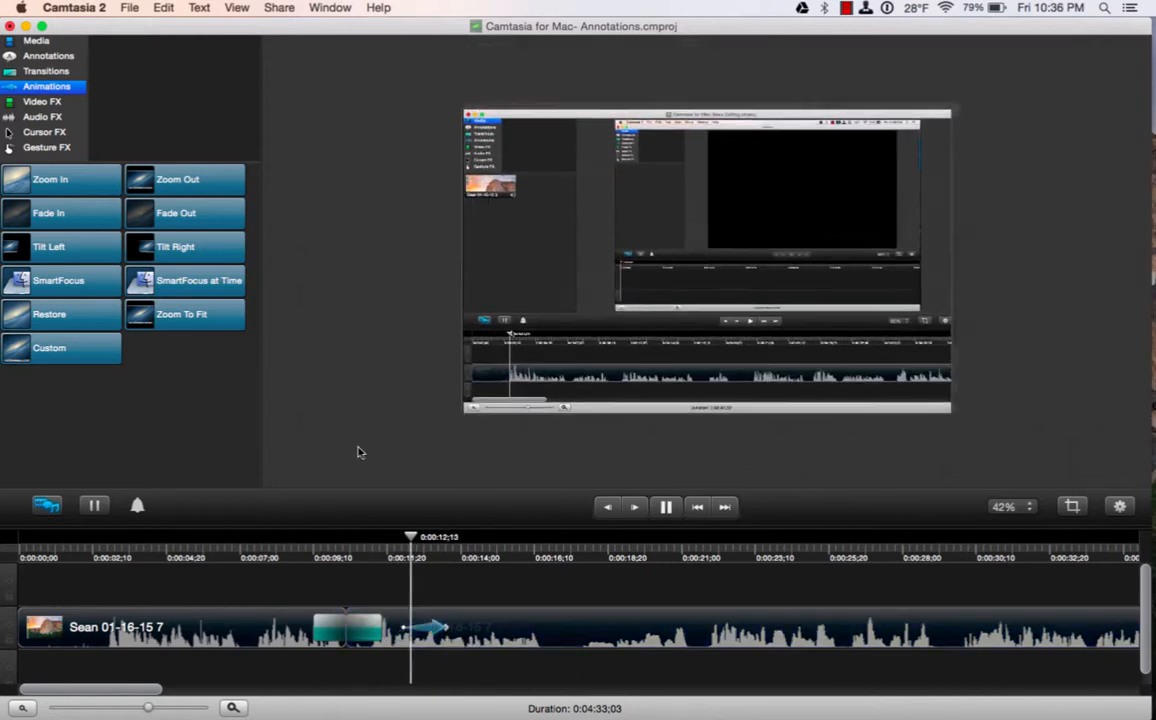
{"action": "left_click", "coordinate": [472, 536]}
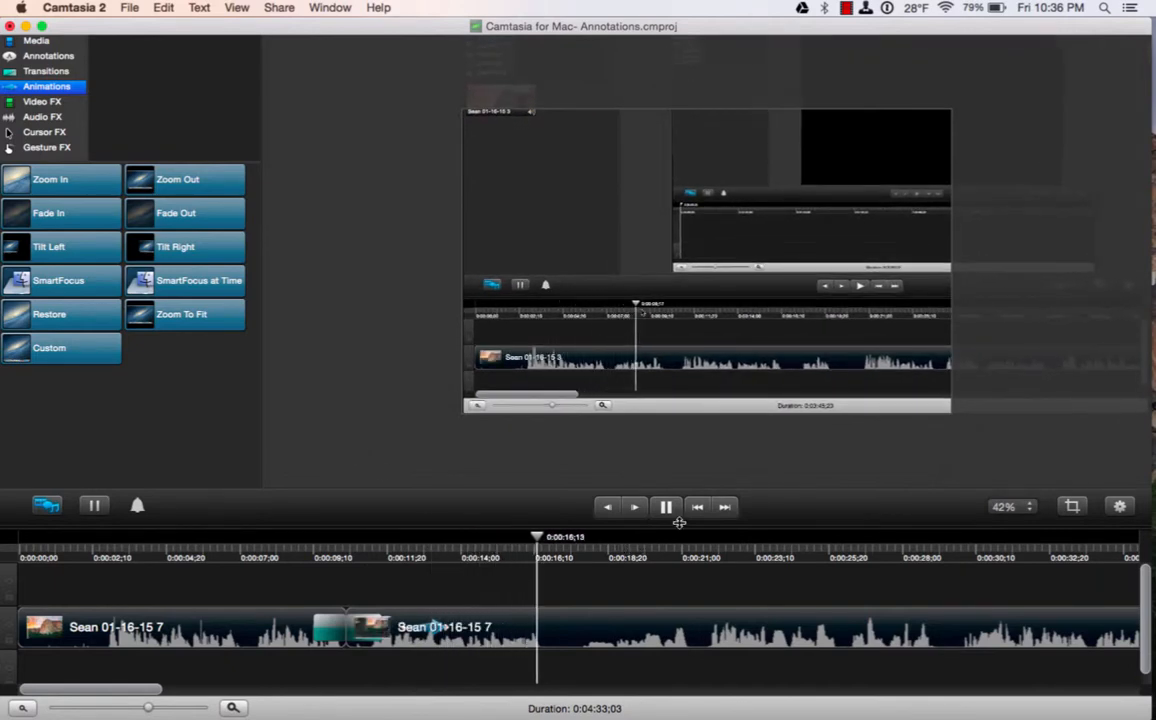
- Add a Custom animation later in the second clip scaling the recording to 137.82%
{"action": "left_click", "coordinate": [666, 508]}
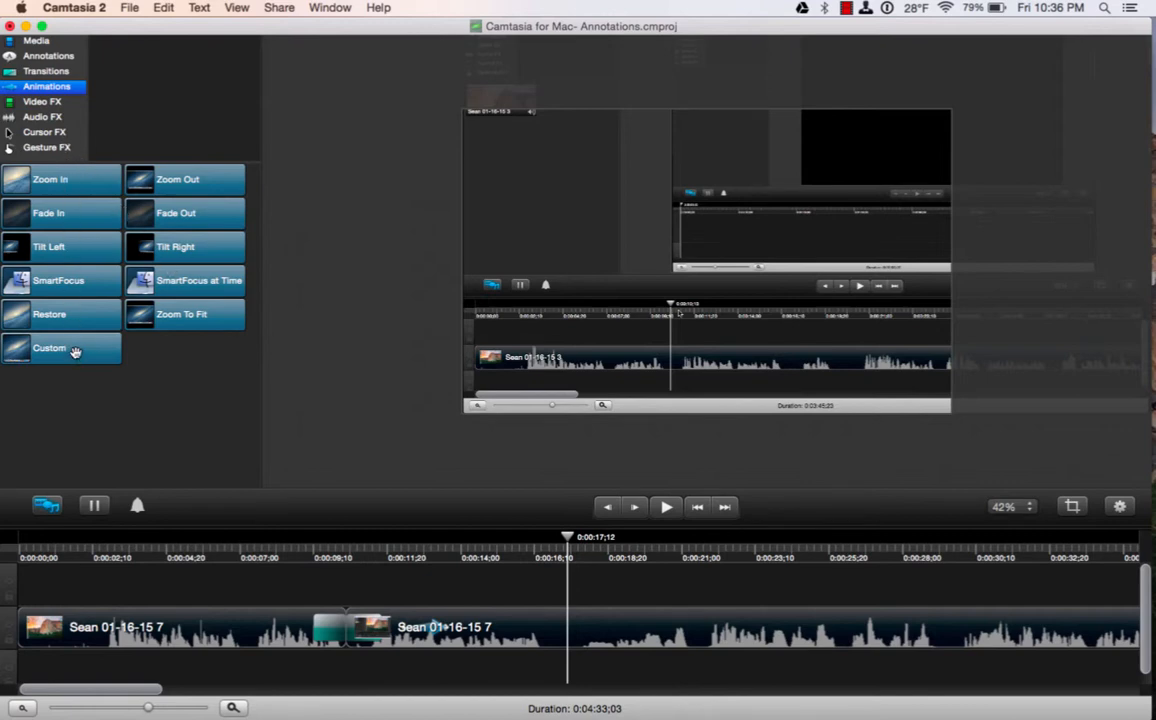
{"action": "left_click", "coordinate": [60, 348]}
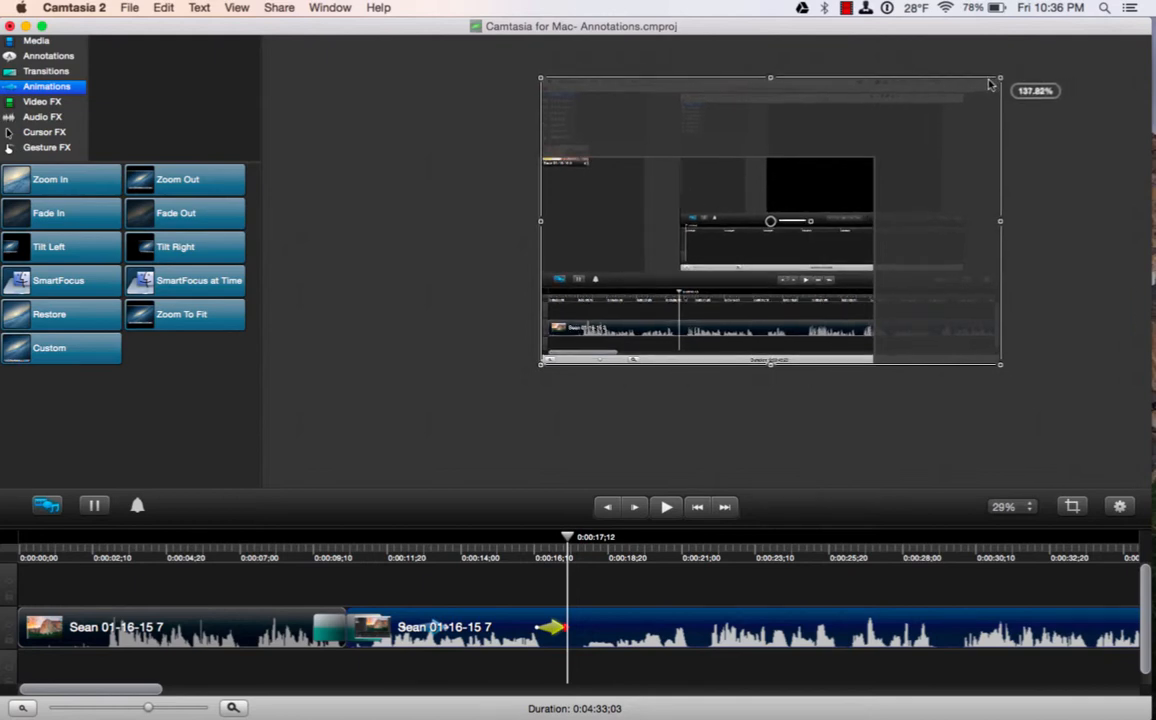
{"action": "left_click_drag", "start_coordinate": [990, 80], "coordinate": [886, 148]}
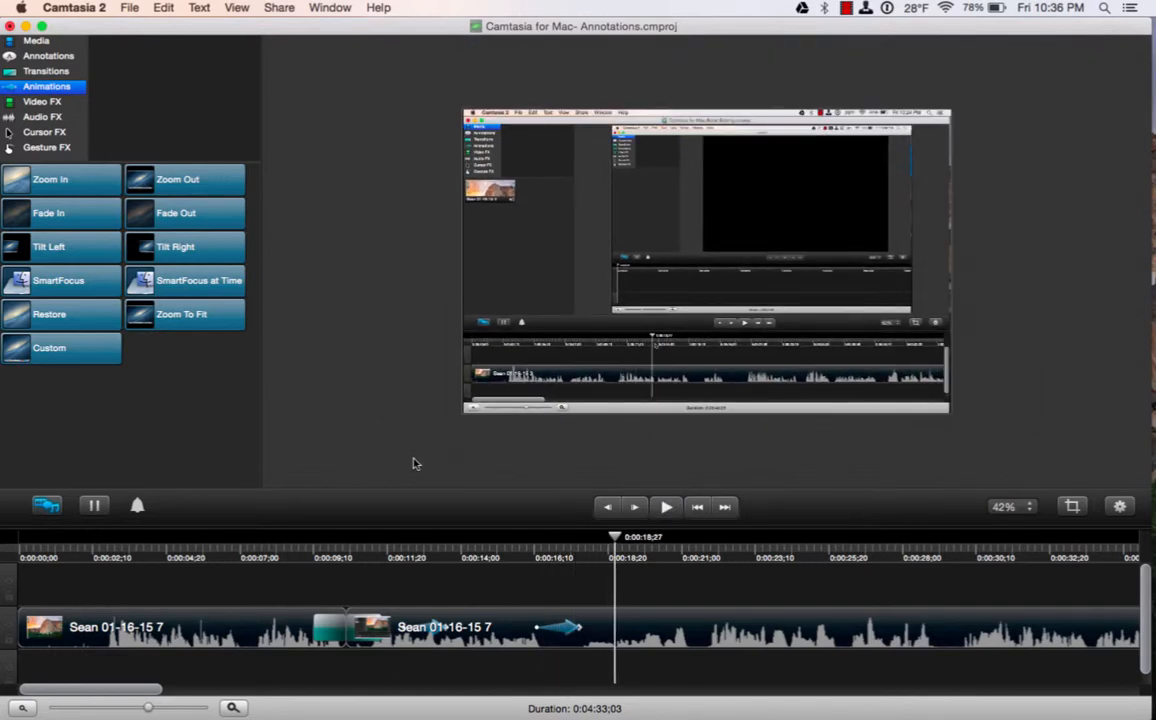
{"action": "mouse_move", "coordinate": [364, 410]}
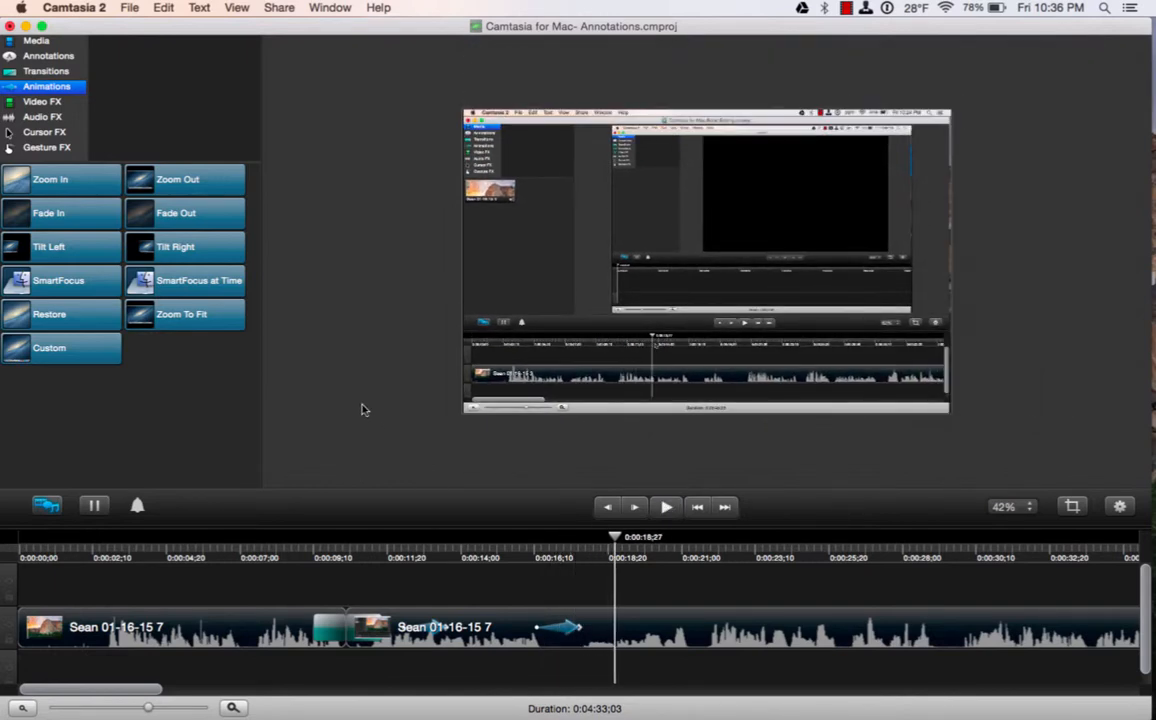
- Add a third animation shrinking the recording to about 51% and tilting it toward the right edge
{"action": "left_click", "coordinate": [184, 248]}
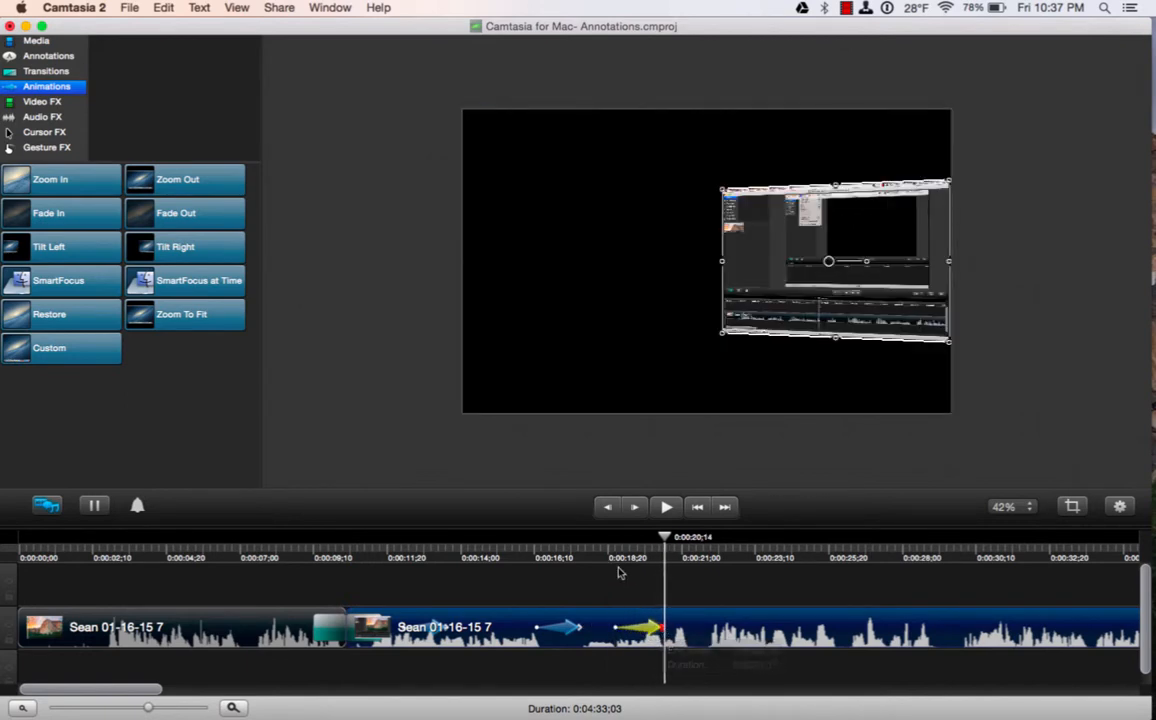
{"action": "left_click", "coordinate": [666, 506]}
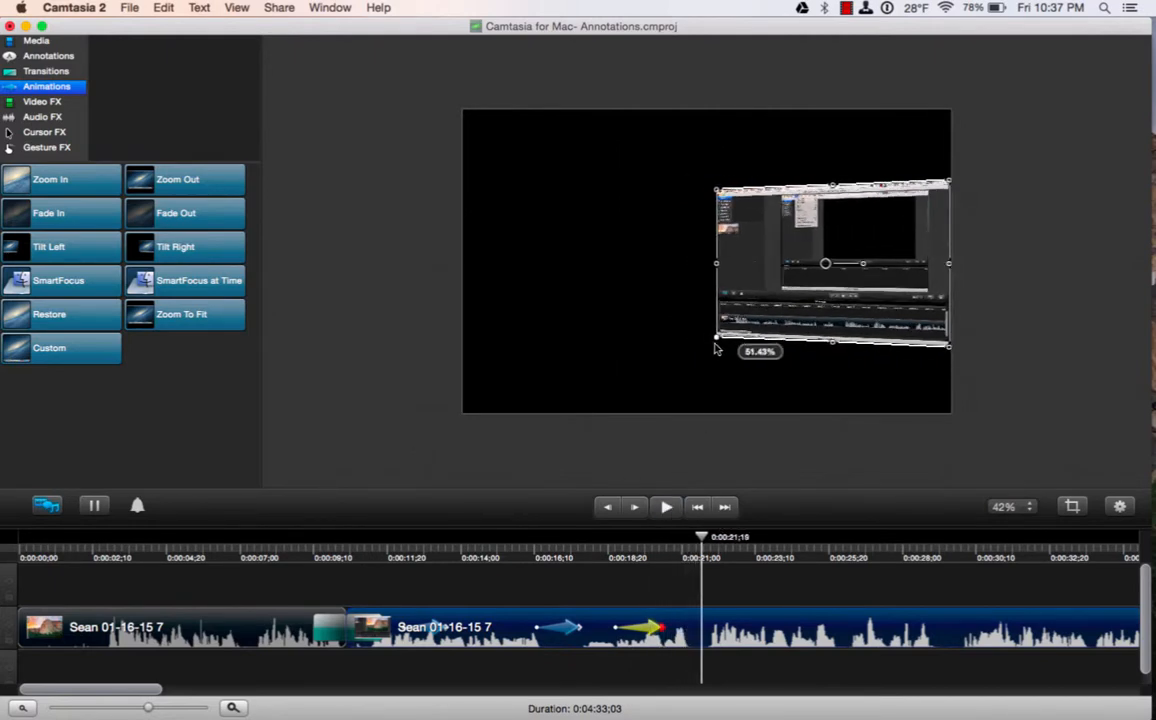
{"action": "left_click_drag", "start_coordinate": [716, 340], "coordinate": [650, 390]}
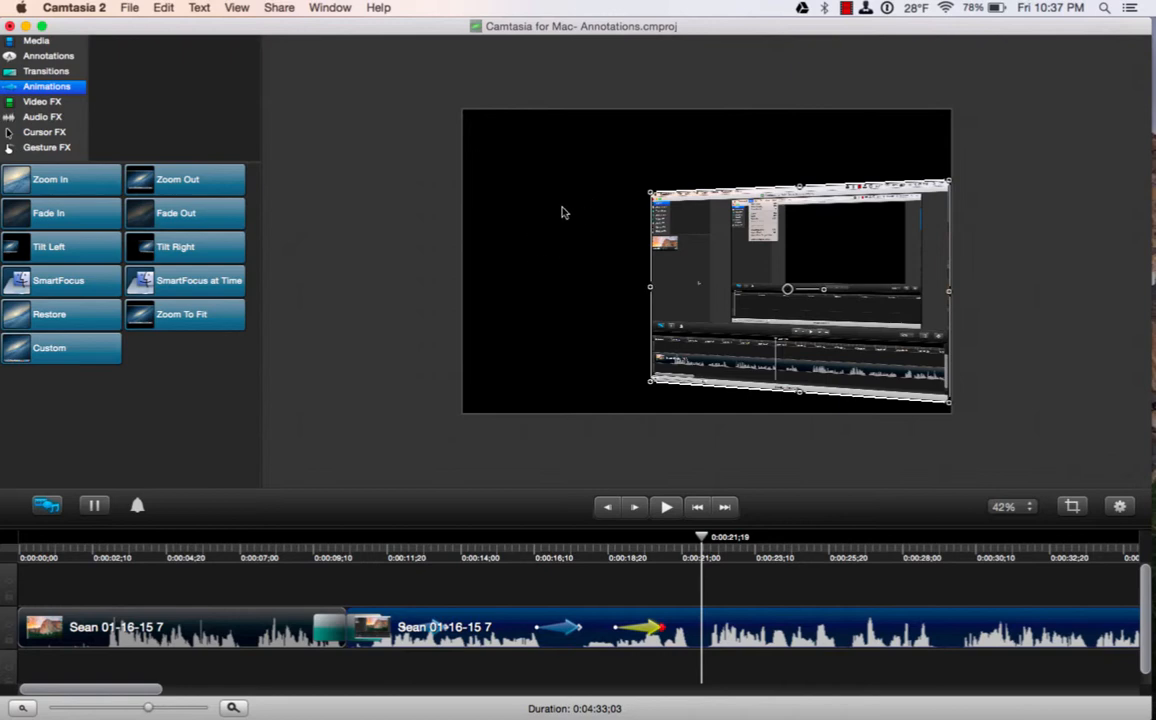
{"action": "mouse_move", "coordinate": [646, 628]}
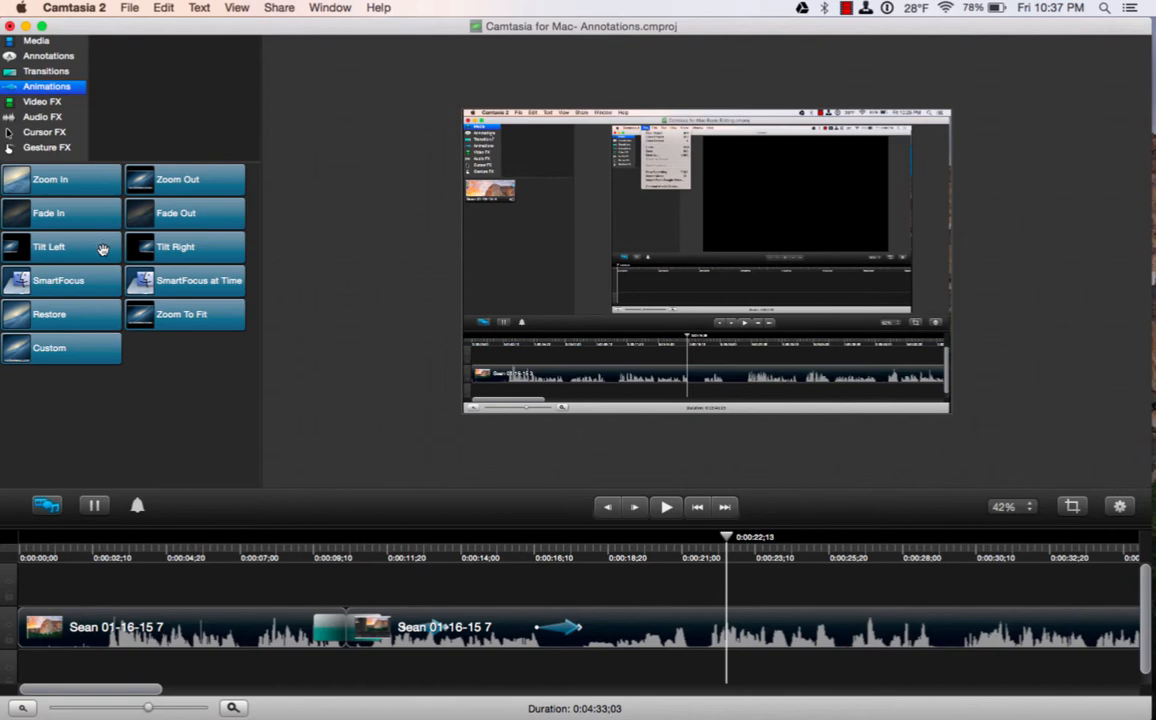
{"action": "mouse_move", "coordinate": [208, 396]}
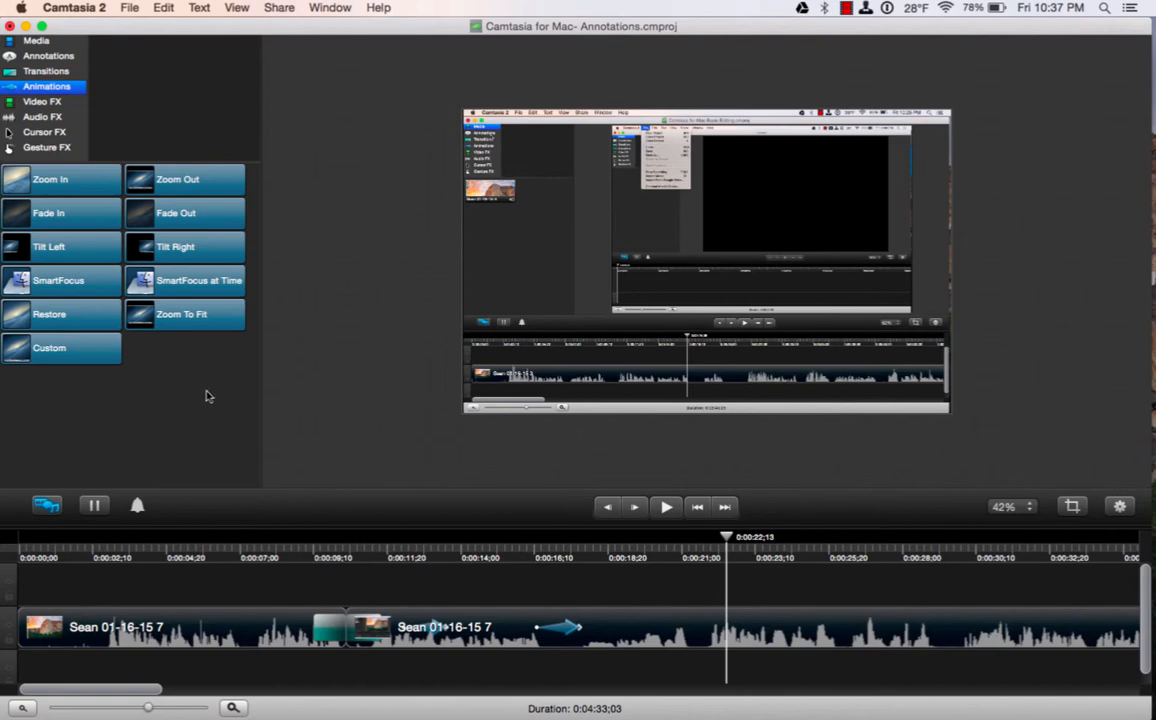